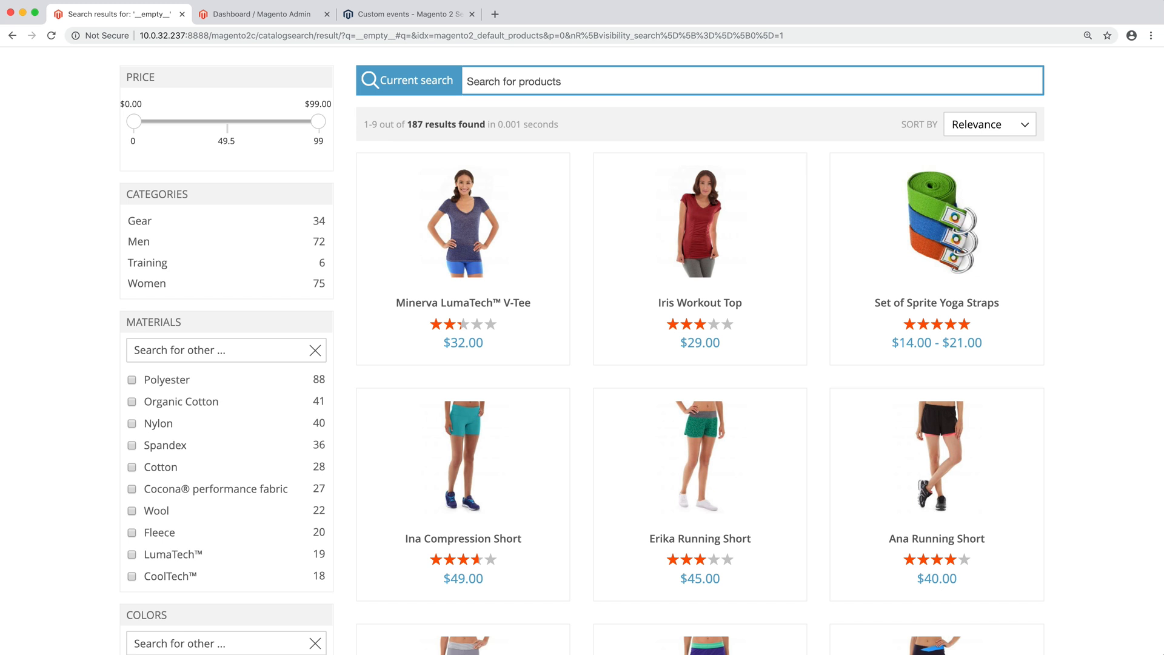
- Search the Luma storefront for 'bag' and confirm 14 bag products are returned
text(bag)
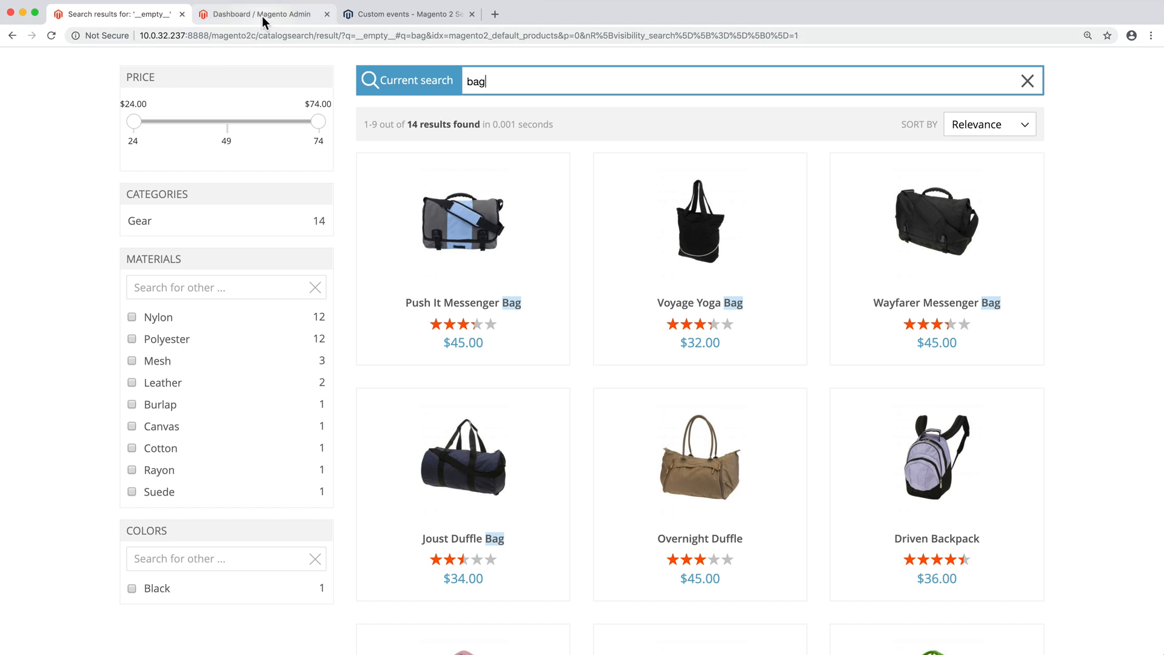
click(259, 13)
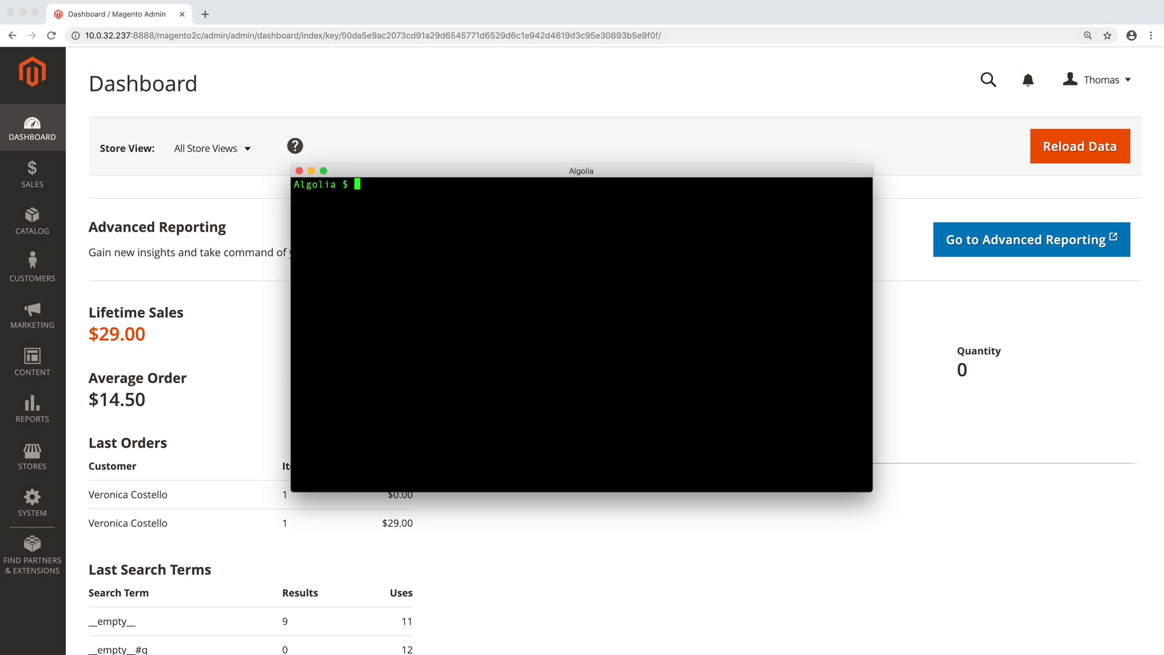
- In the magento folder, composer-require algolia/algoliasearch-custom-algolia-magento-2 and run setup:upgrade
text(cd)
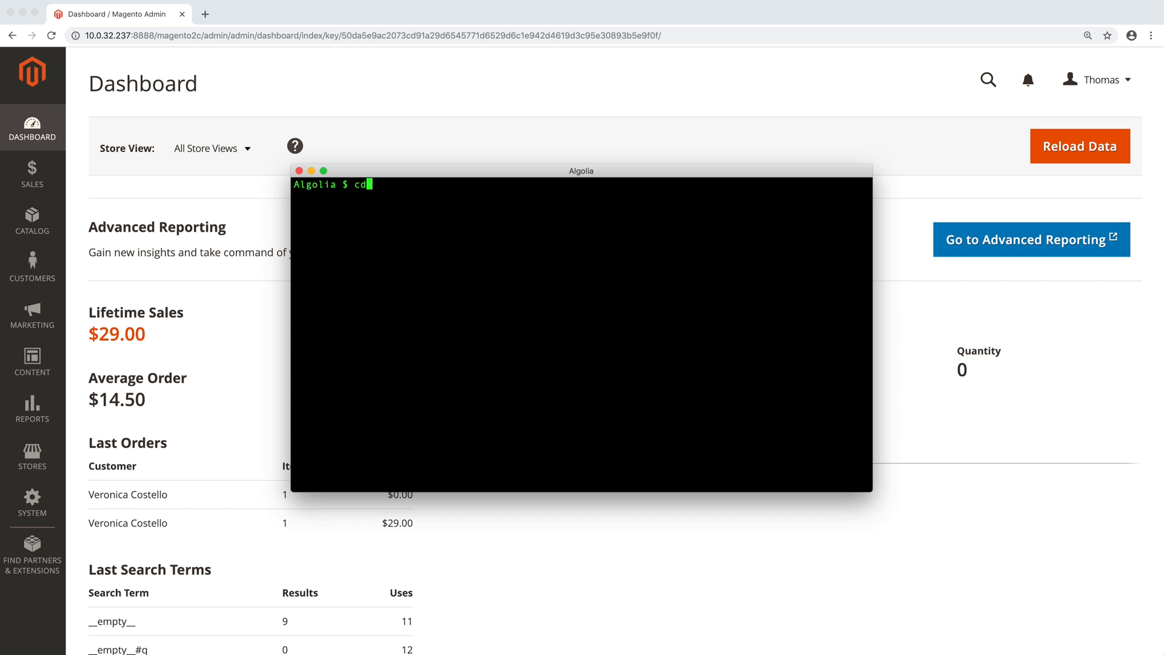
text(magento/)
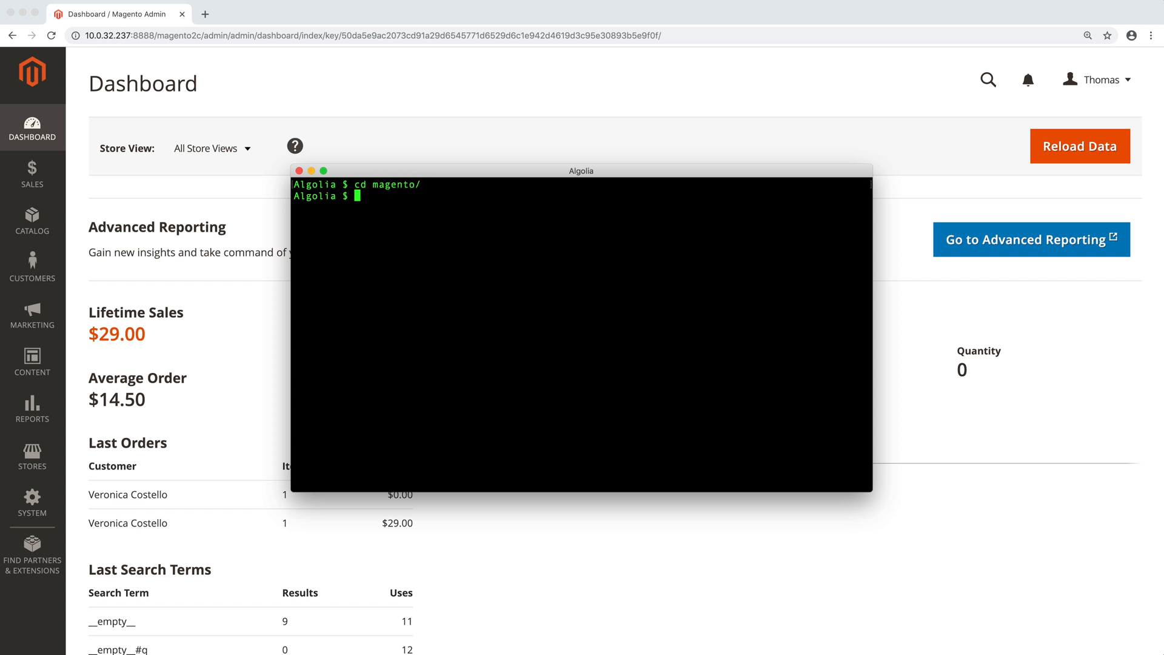
text(composer require algolia/algoliasearch-custom-algolia-magento-2)
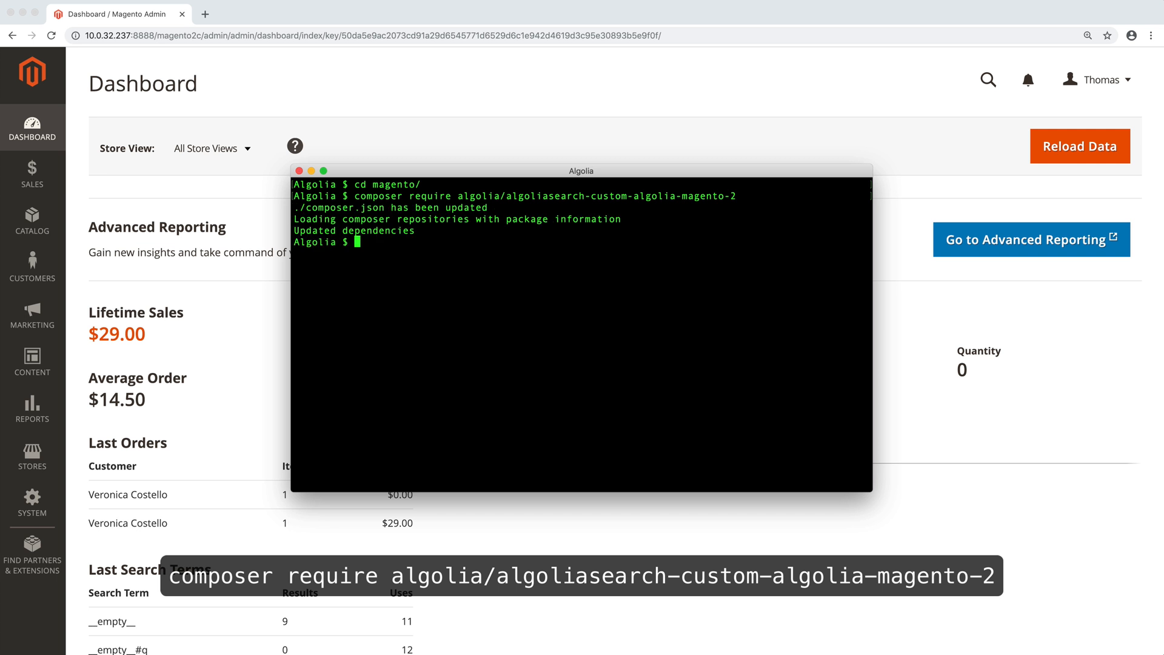
text(php bin/magento setup:upgrade)
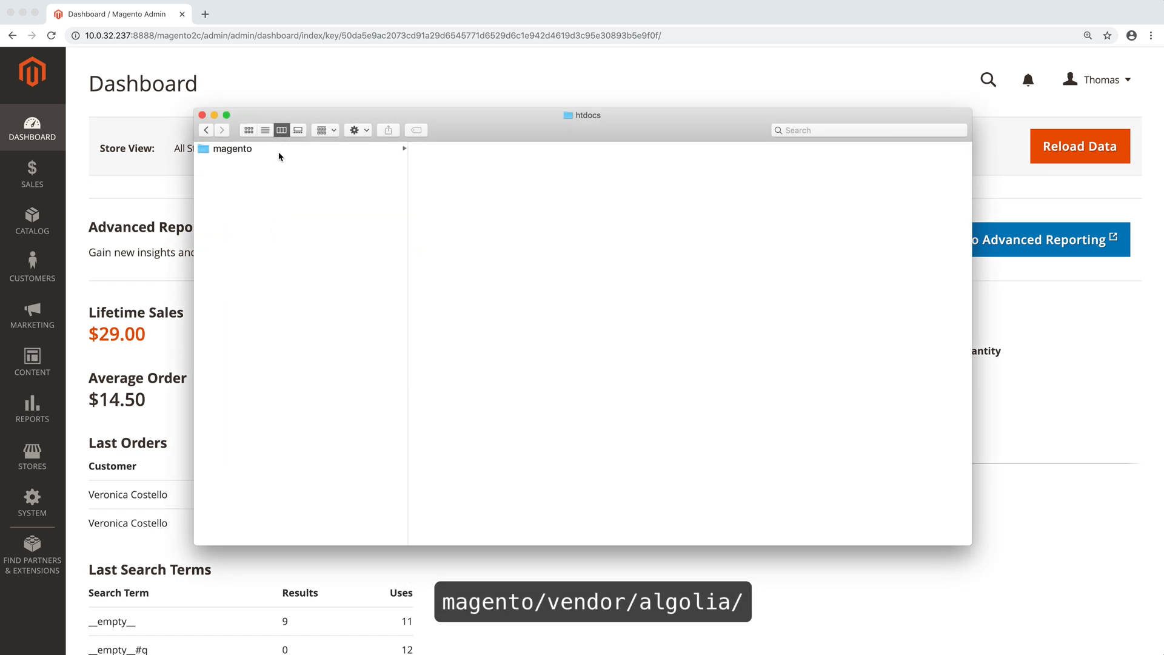
- Browse magento/vendor/algolia to confirm the algoliasearch-custom-algolia-magento-2 package folder exists
click(234, 148)
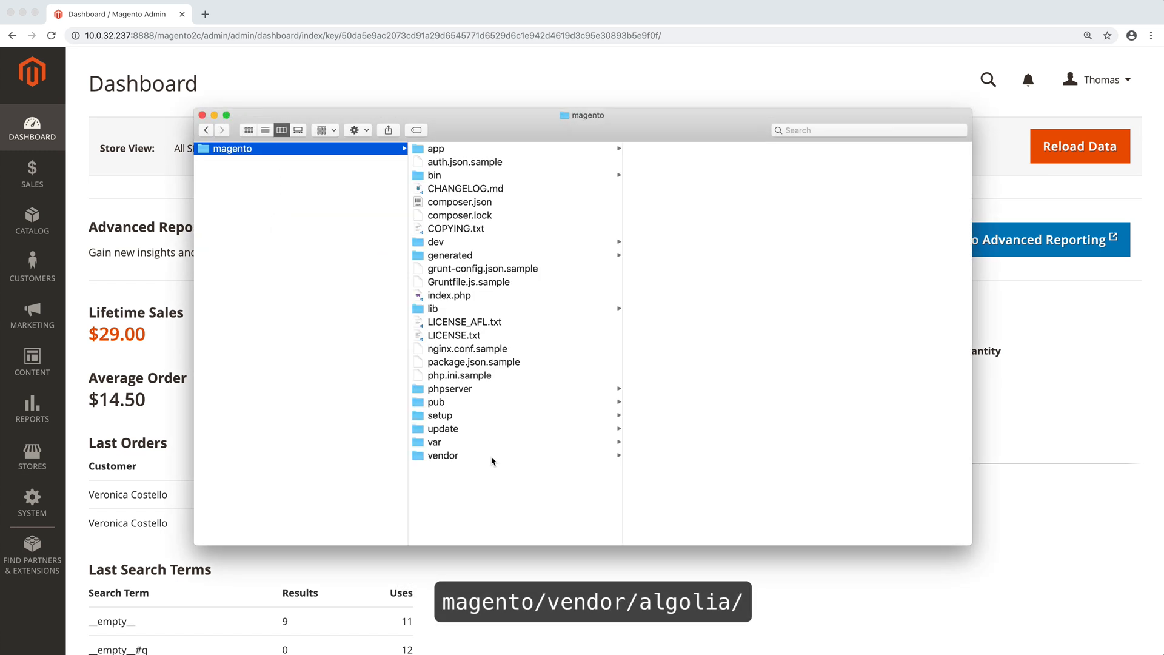
click(442, 455)
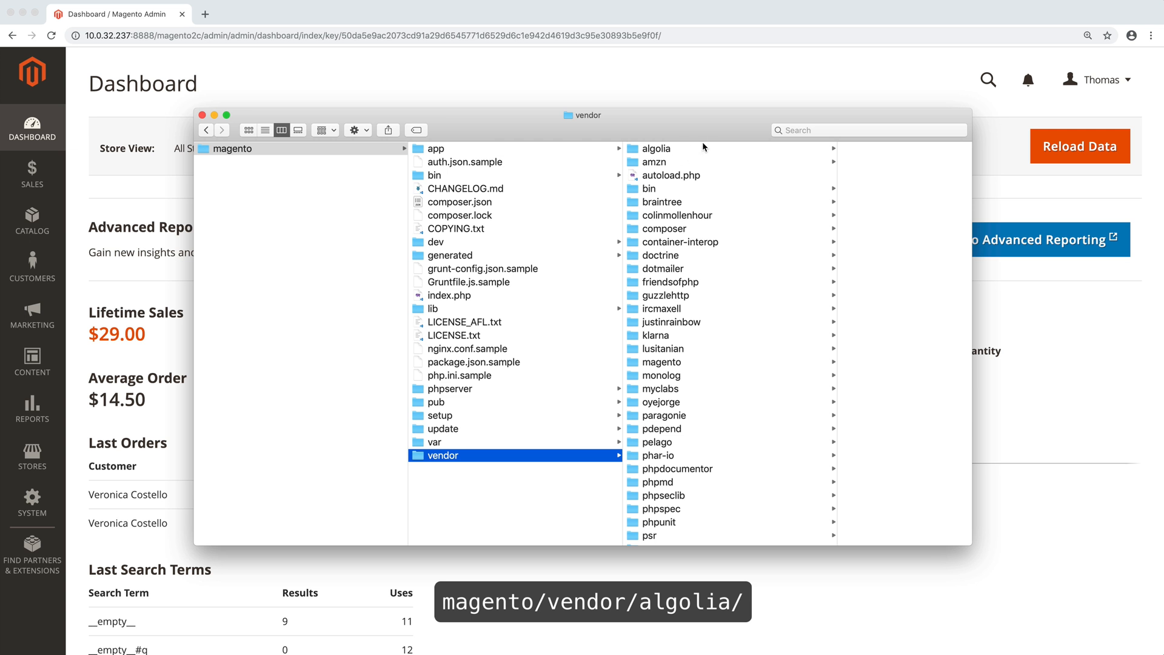
click(656, 148)
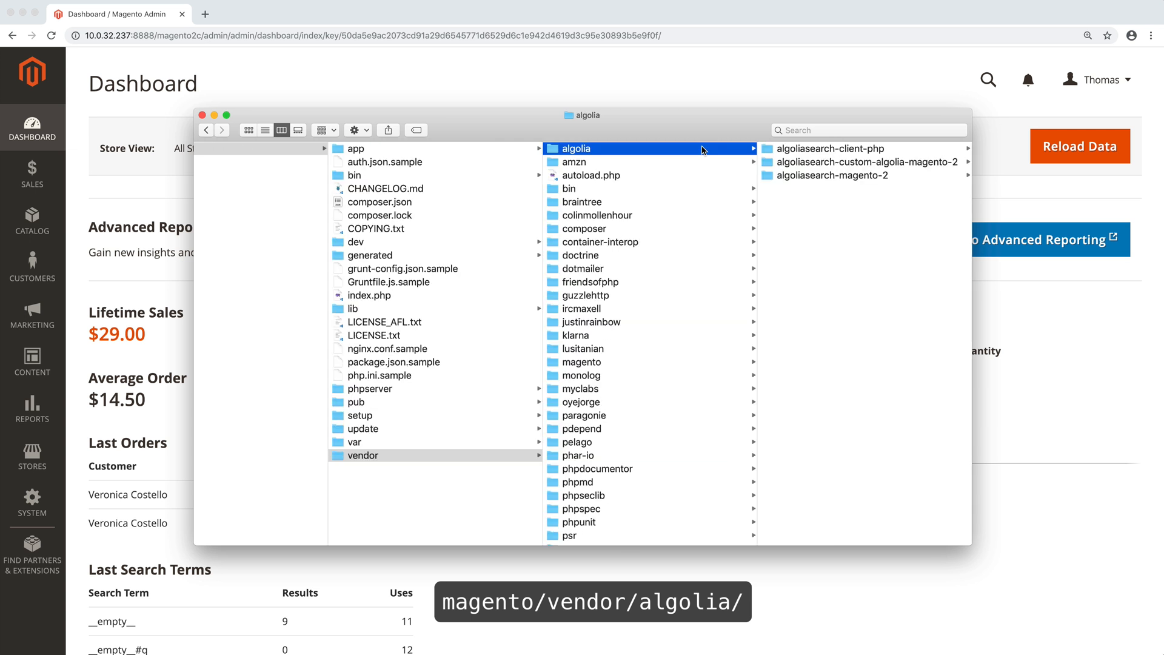
click(842, 175)
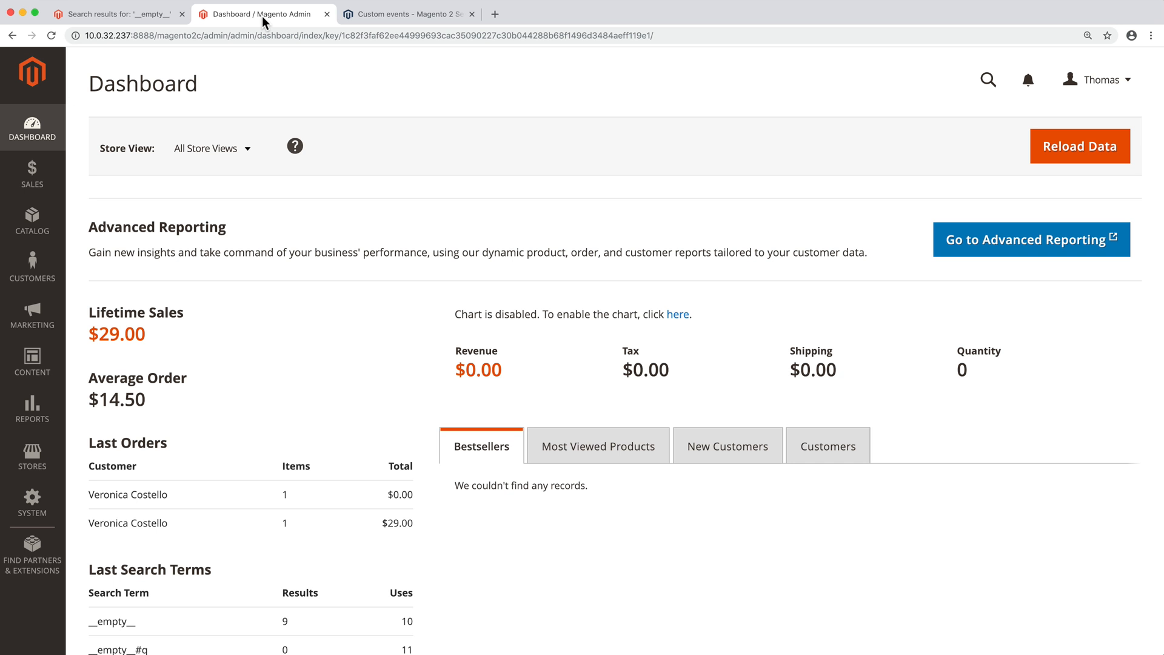
- View the Algolia Community back-end custom events page for Magento 2
click(407, 13)
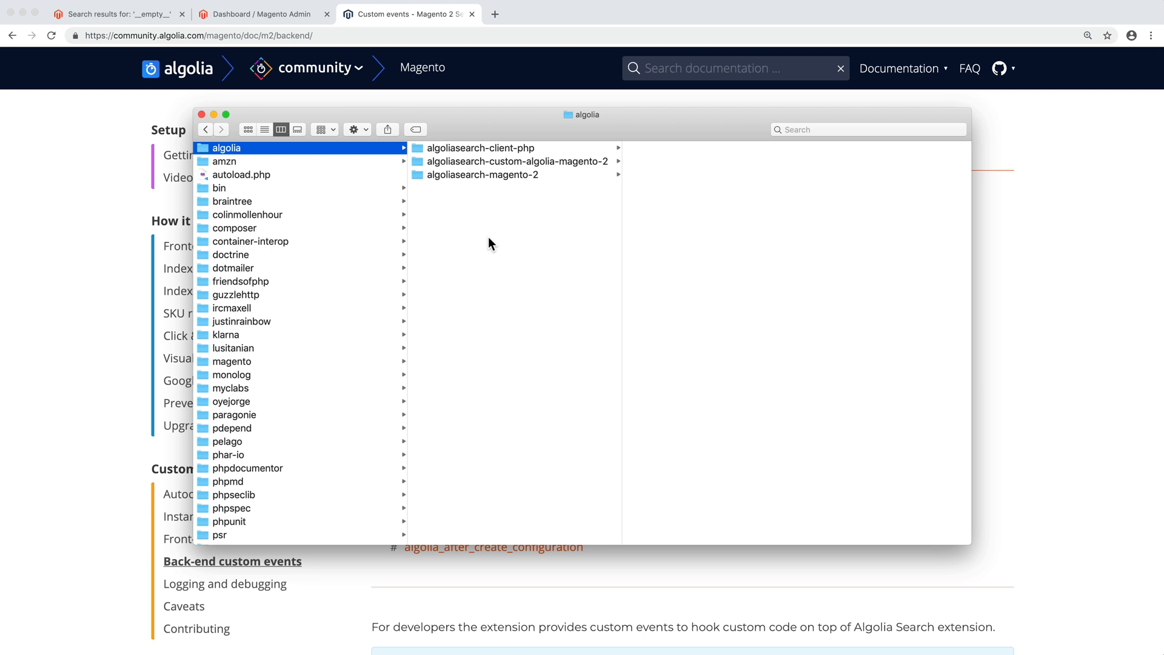
mouse_move(505, 224)
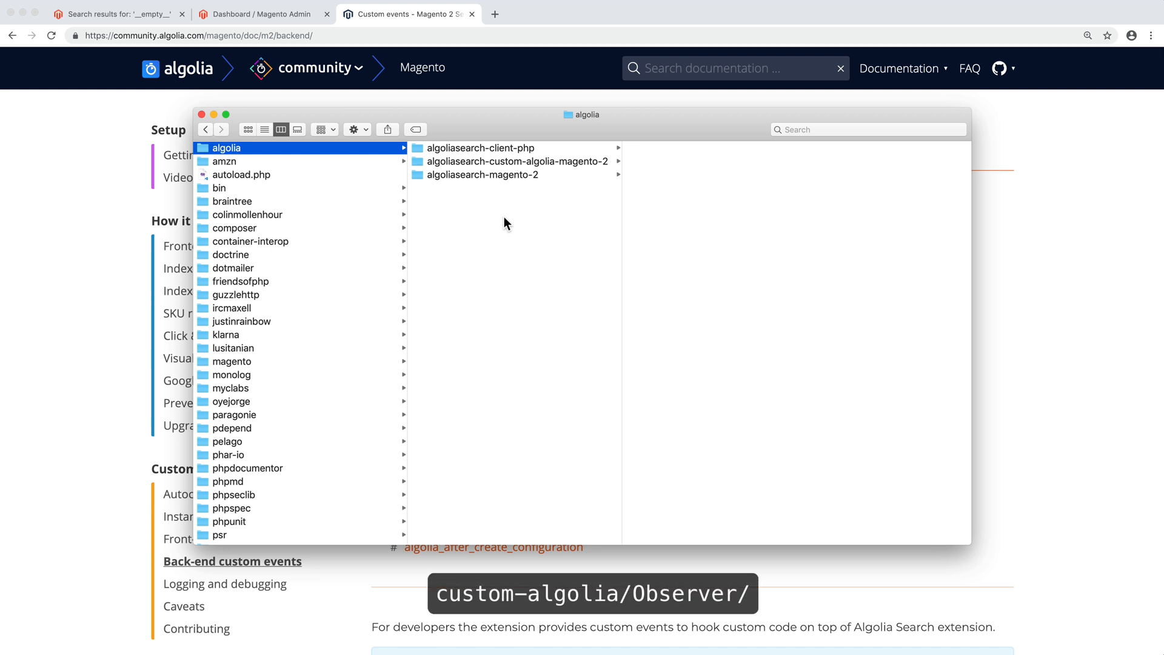
- Open Observer/ManageProductsIndexing.php from algoliasearch-custom-algolia-magento-2 in VS Code
click(515, 161)
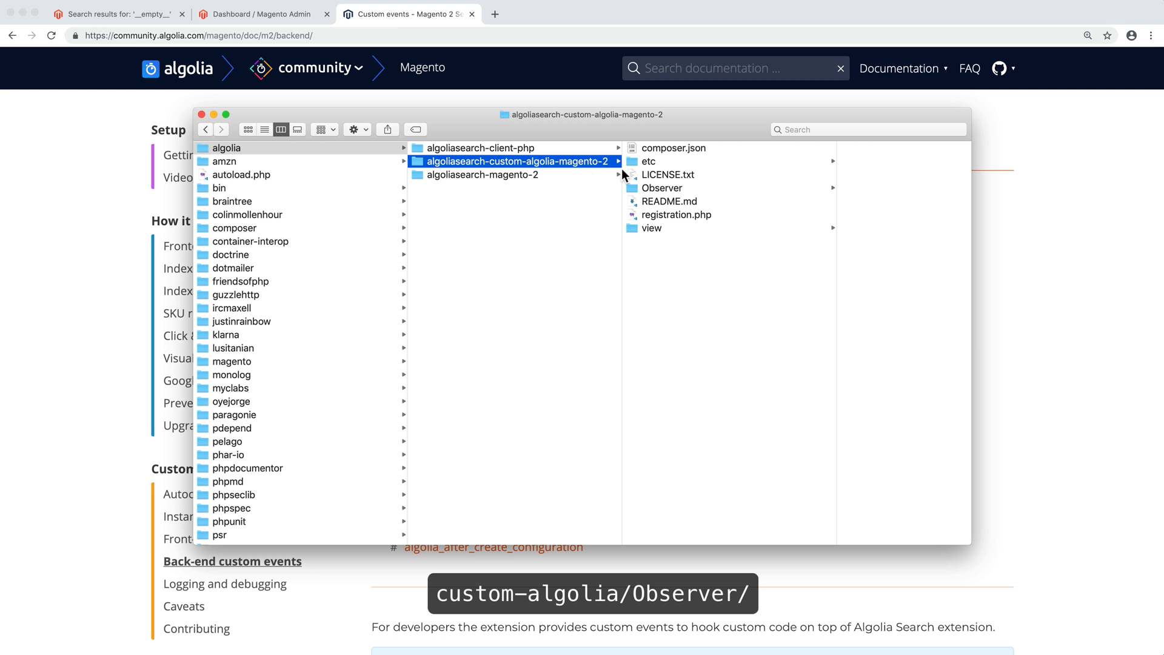
click(660, 187)
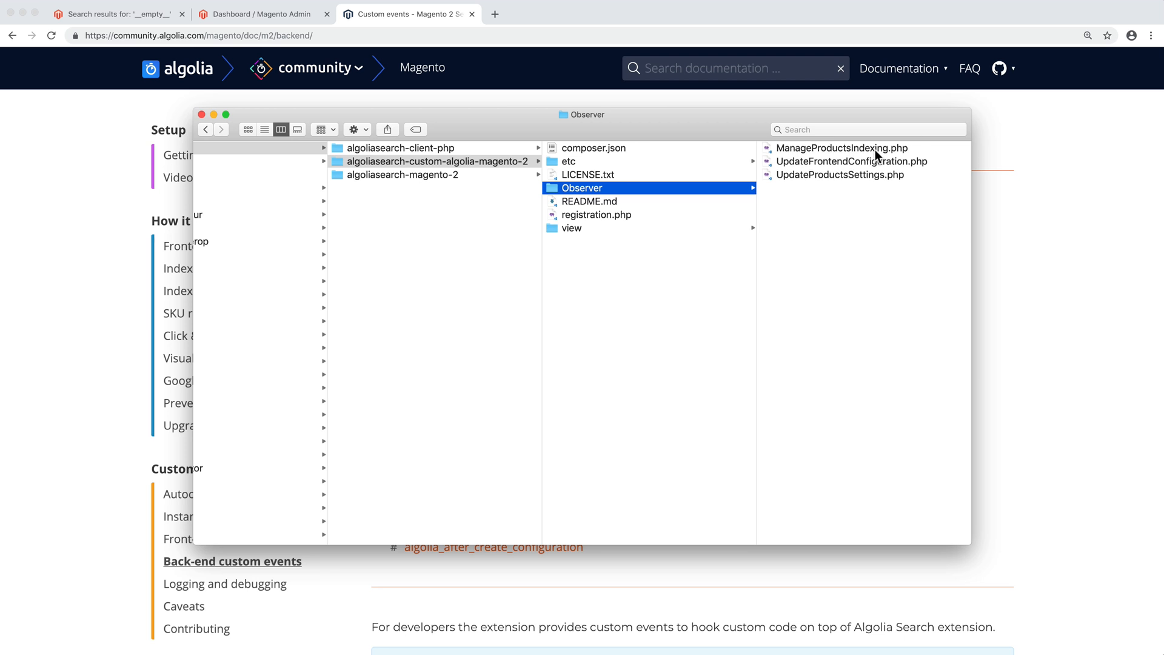
click(842, 146)
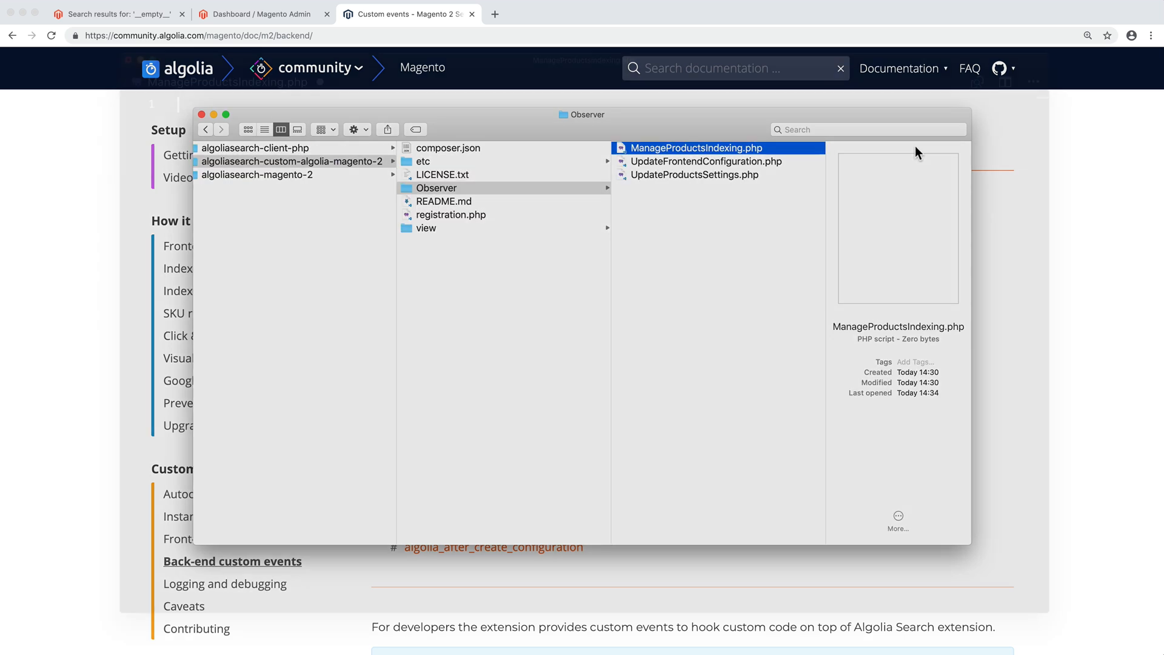
double_click(692, 146)
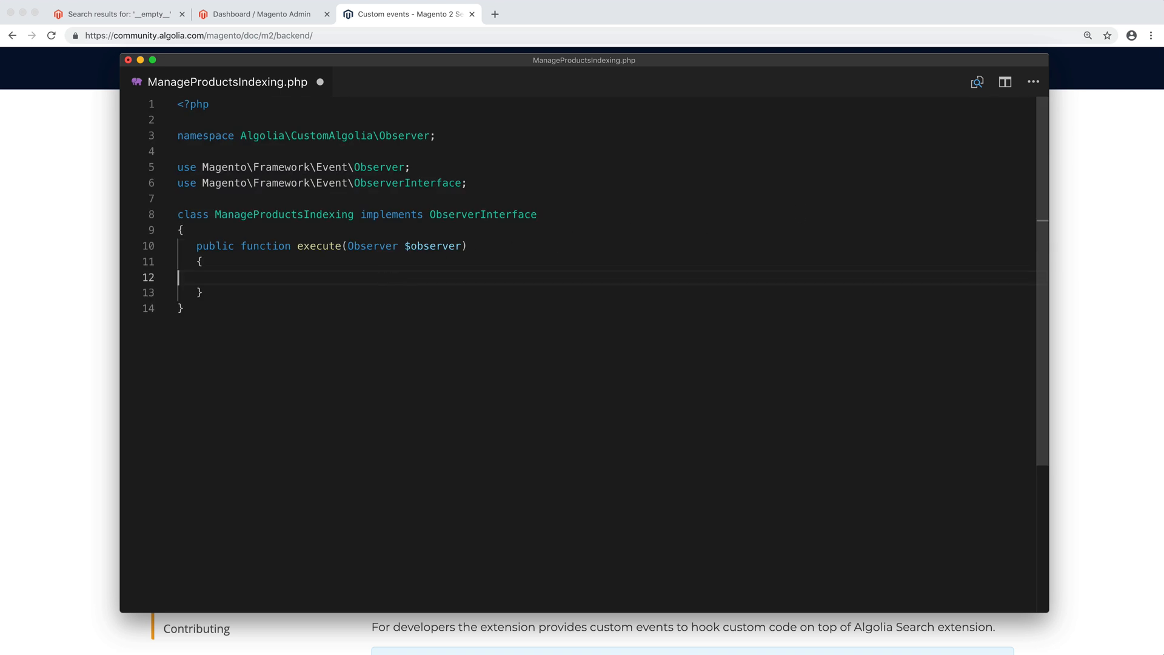
- In execute(), get the collection and apply addCategoriesFilter(['neq' => [4]])
text($collection = $observer->getData('collection)
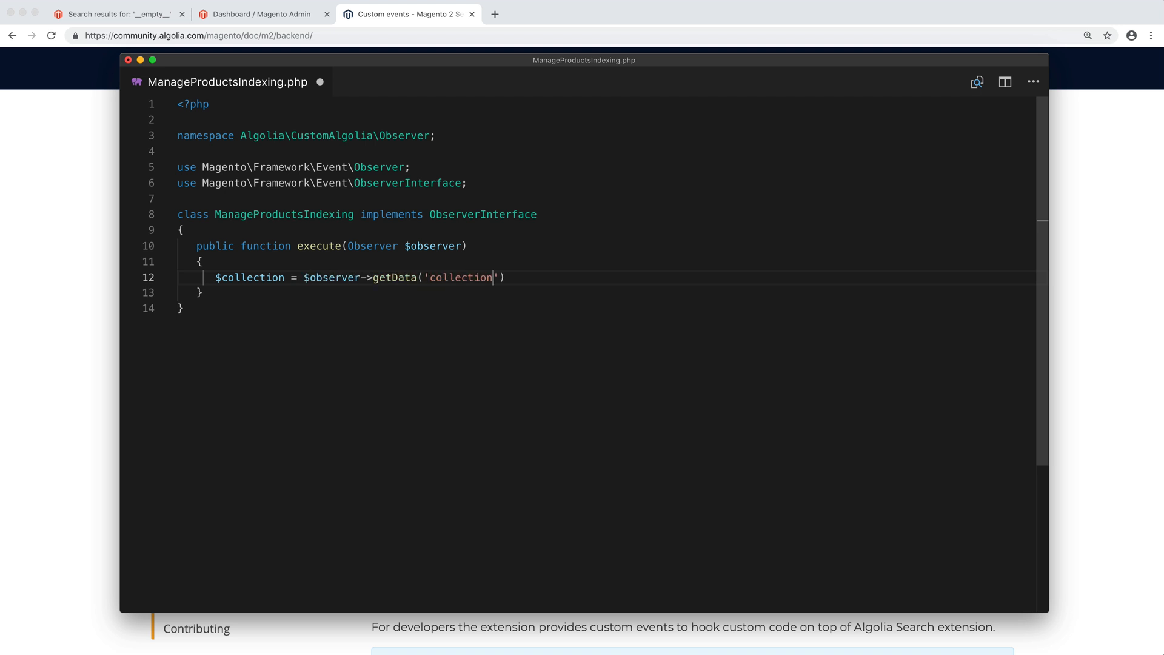
text(;)
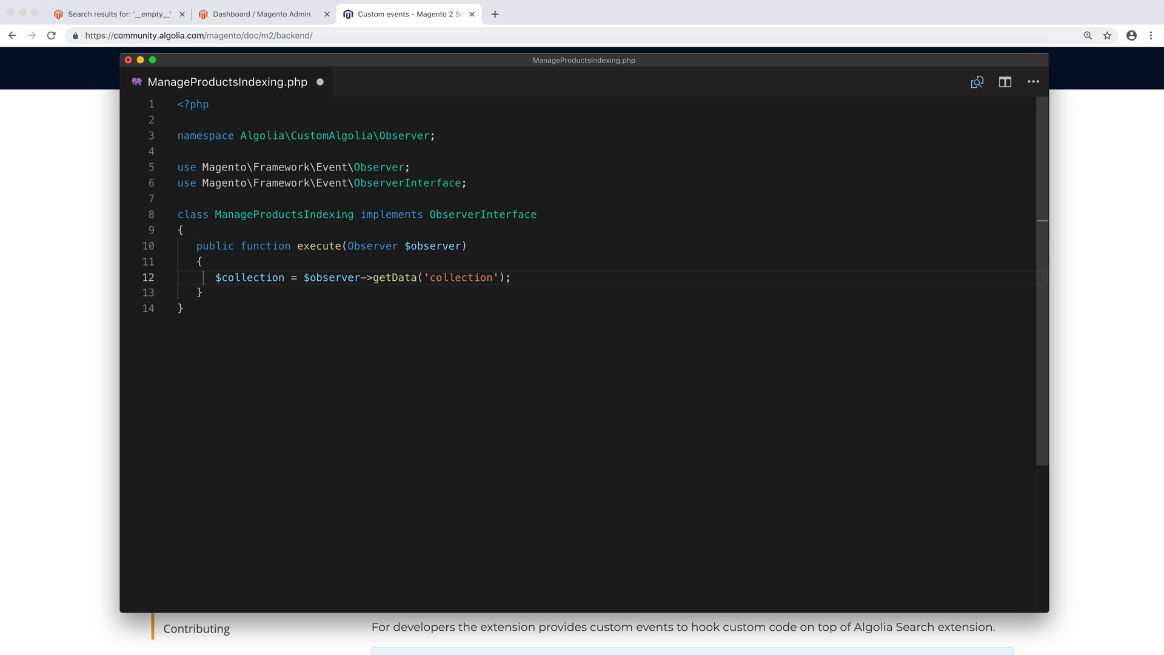
text($)
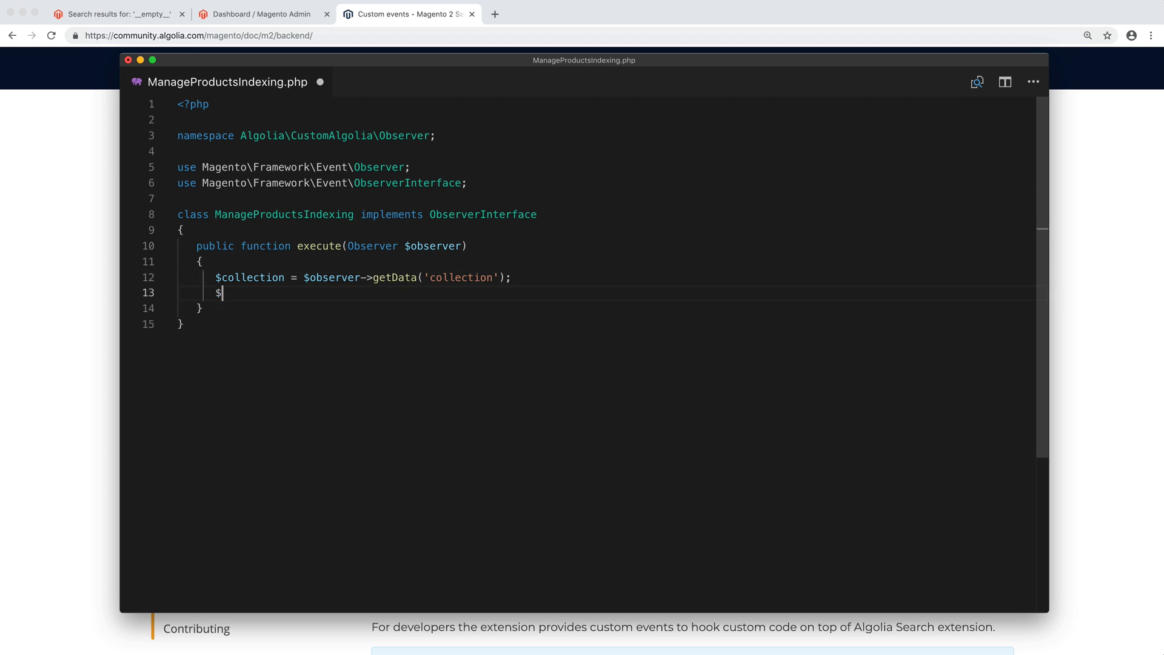
text(collection->addCategoriesFi)
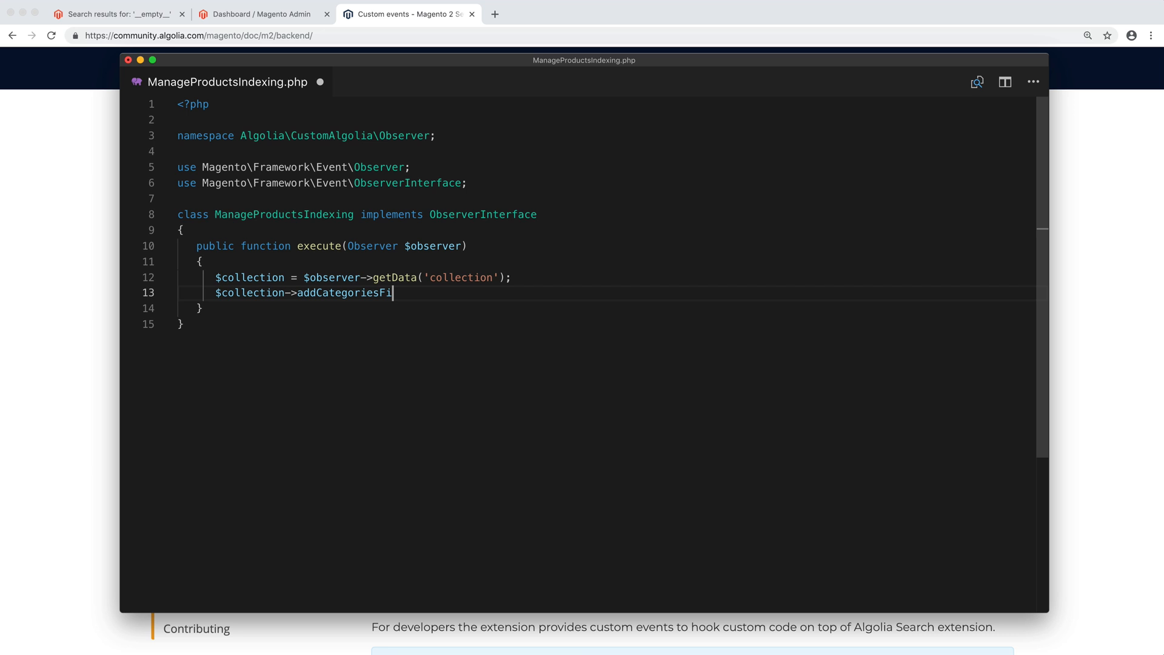
text(lter([ 'neq' => []]))
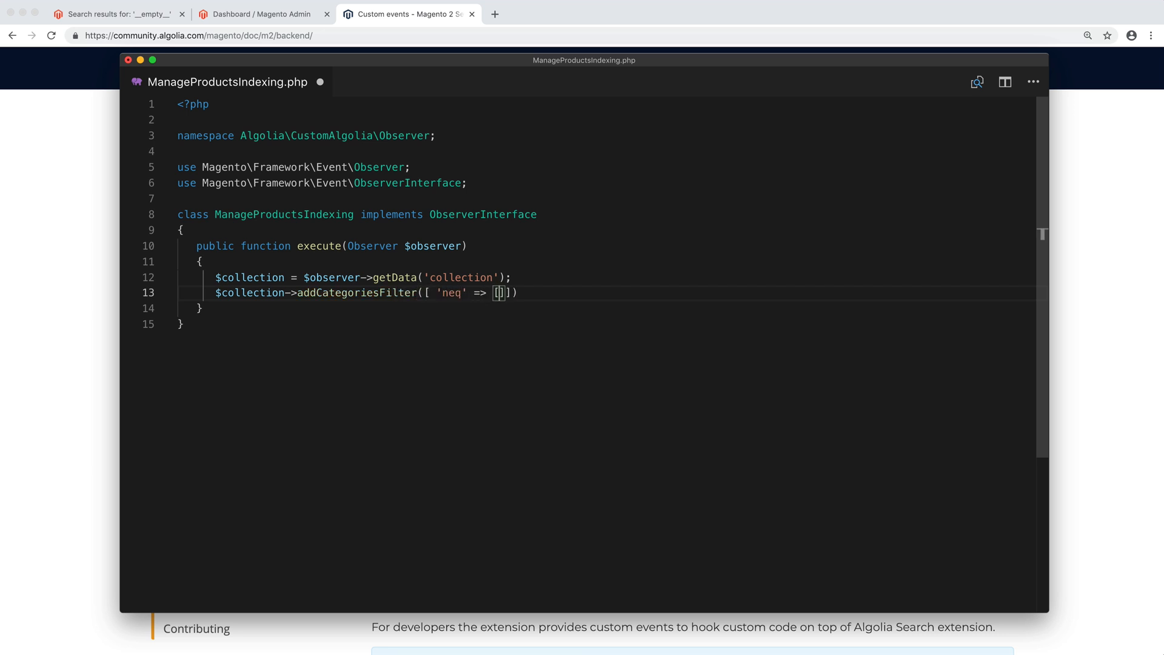
text(4)
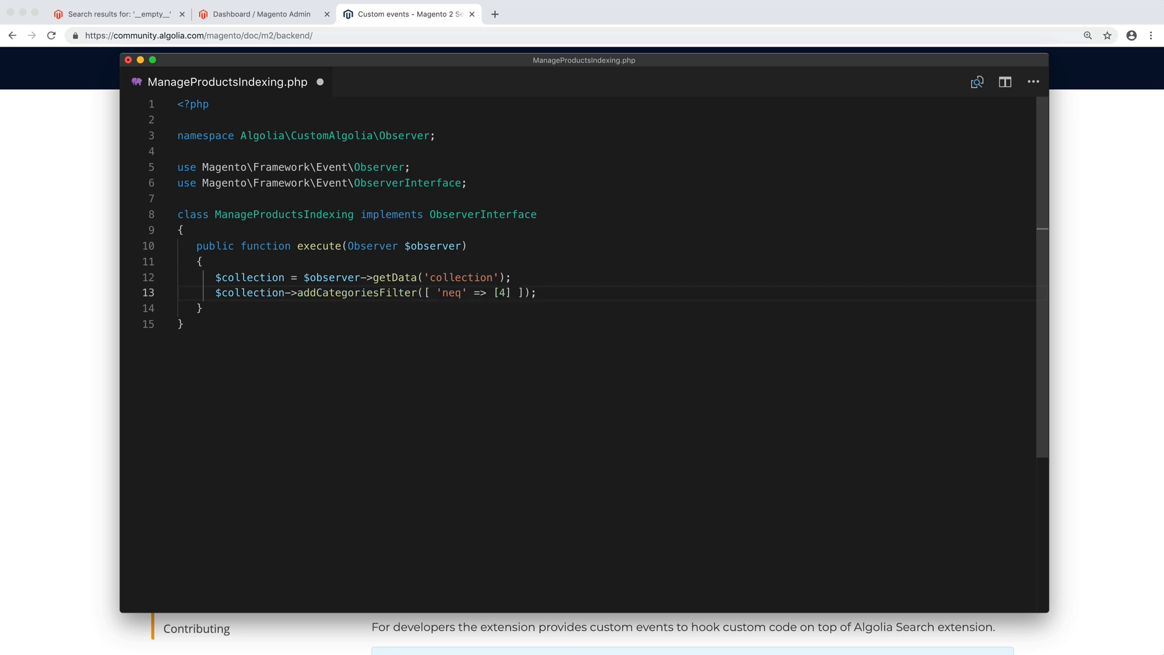
click(256, 14)
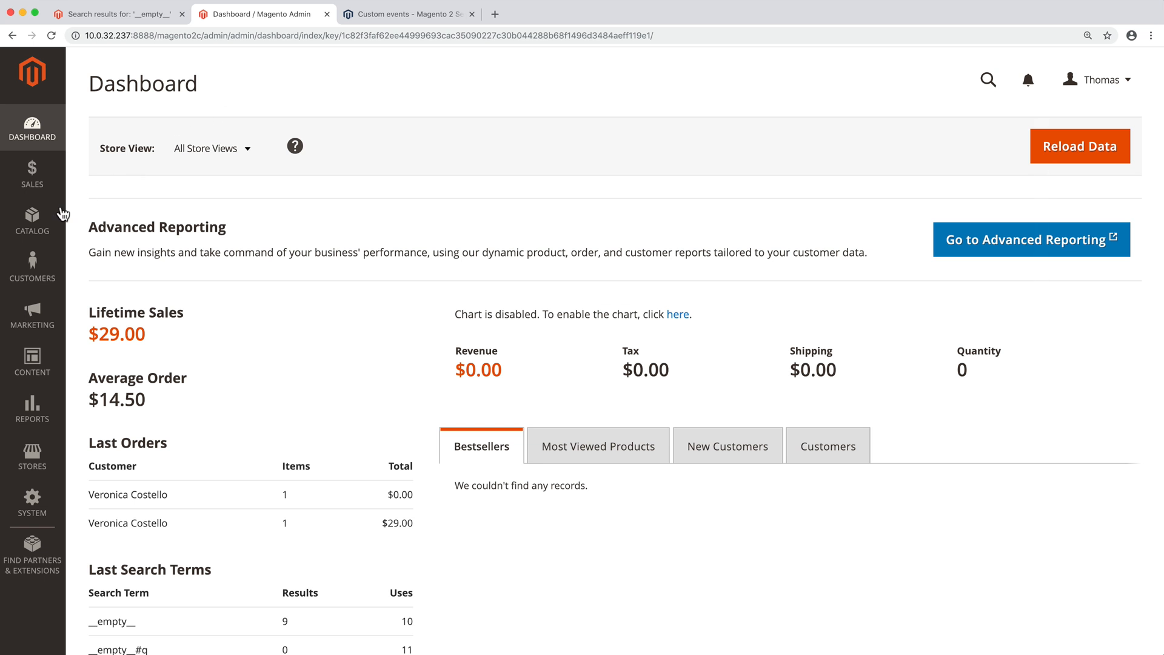
- Open Catalog > Categories and select the 'Bags (ID: 4)' page title
click(32, 220)
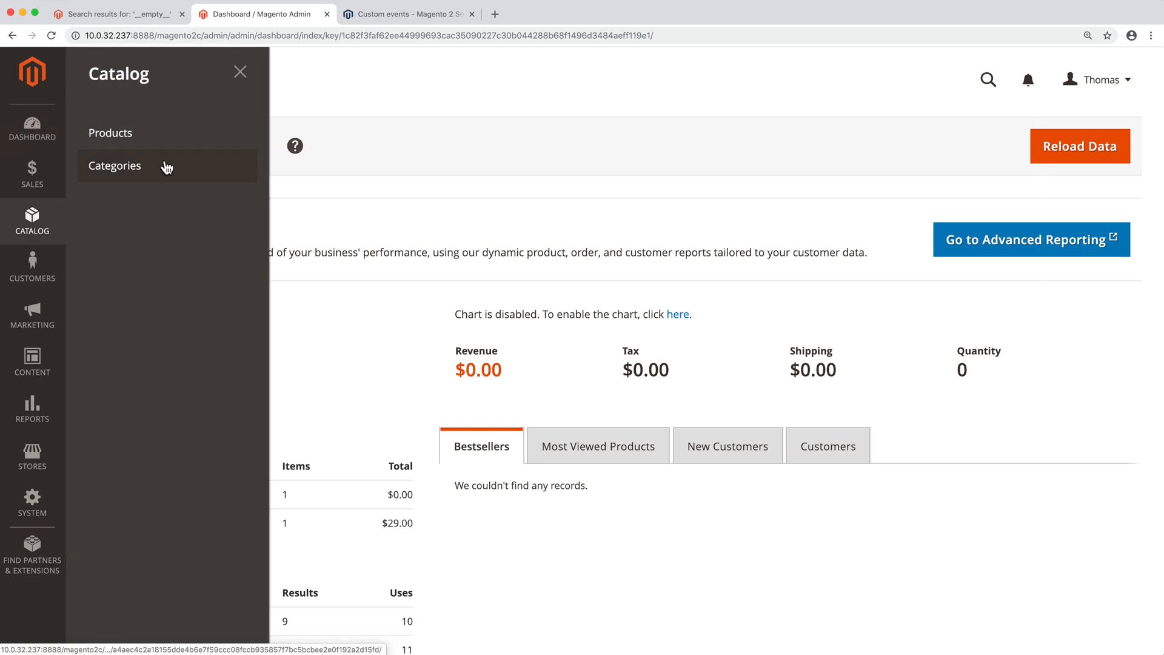
click(114, 165)
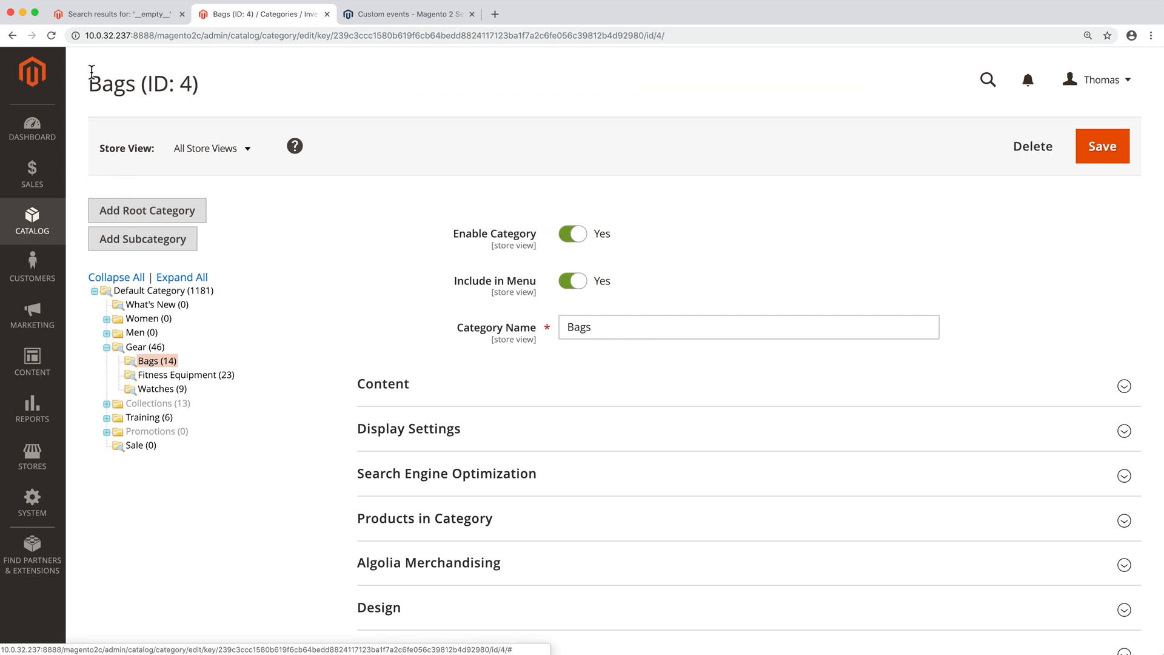
triple_click(145, 83)
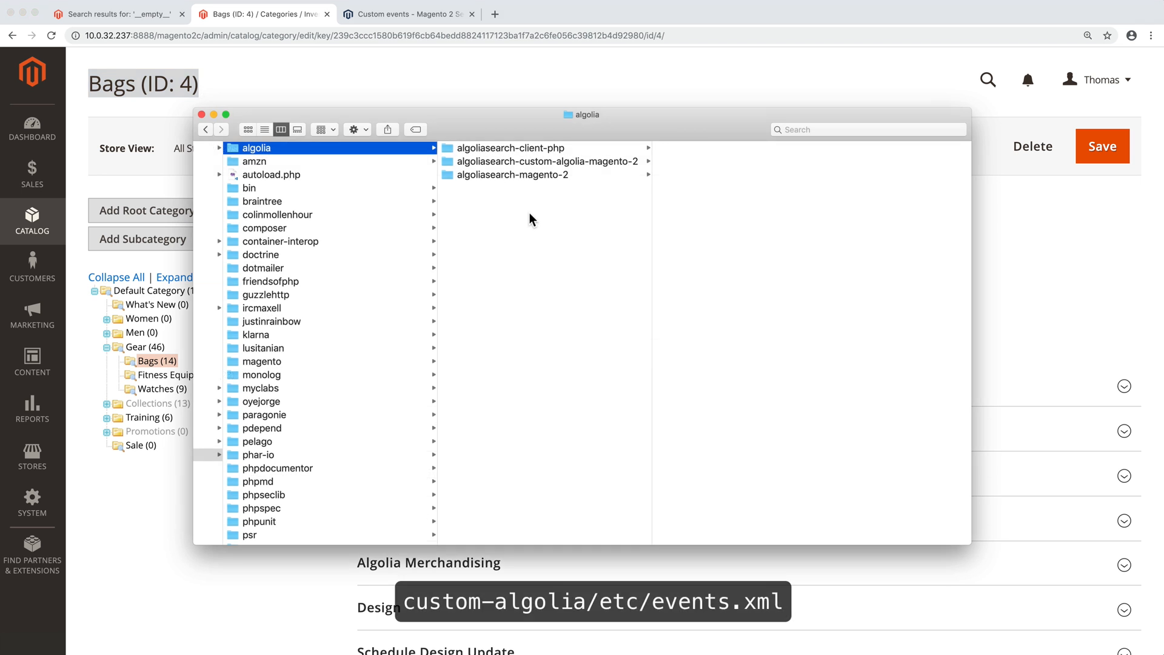
- Open etc/events.xml from the algoliasearch-custom-algolia-magento-2 package
click(546, 161)
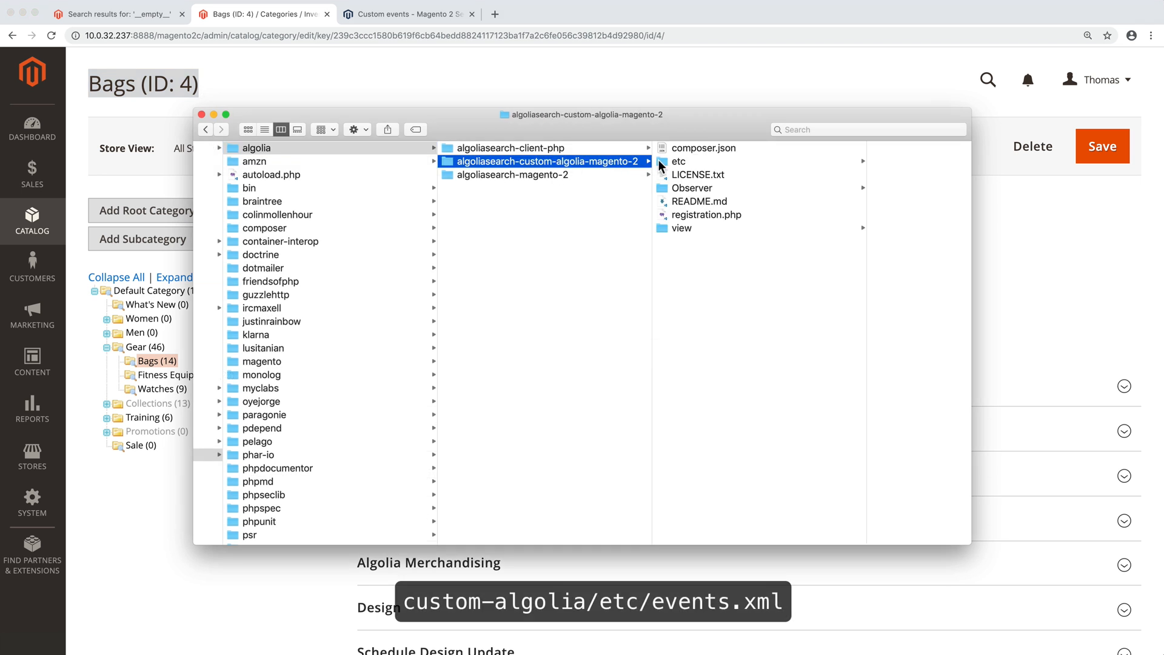
click(678, 162)
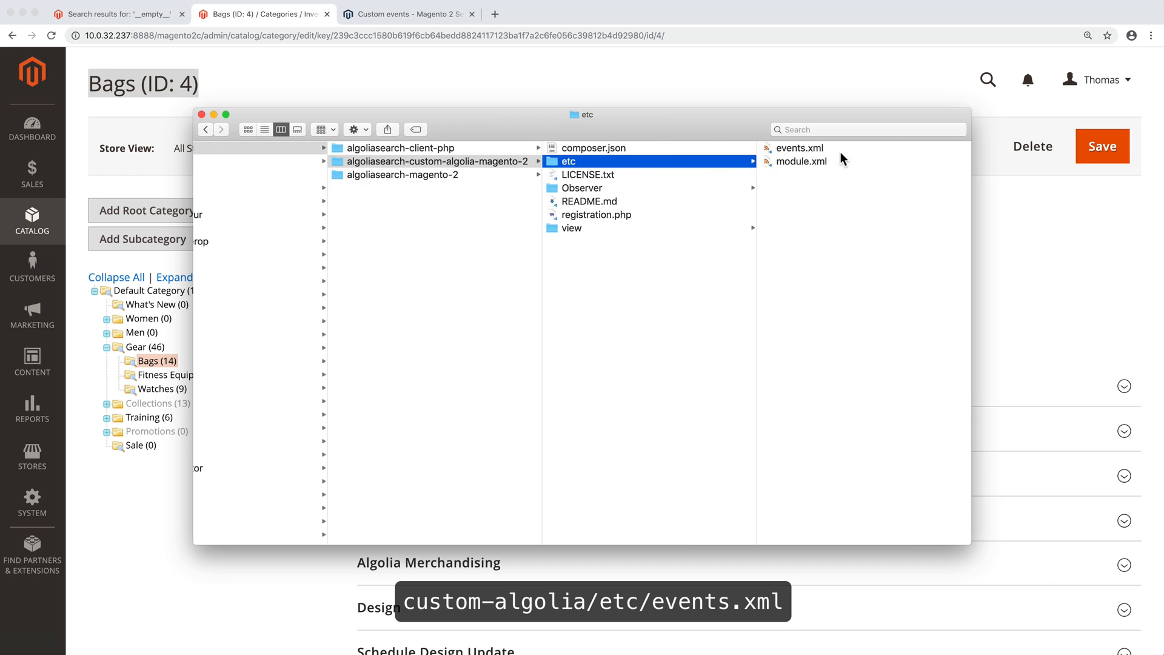
double_click(798, 146)
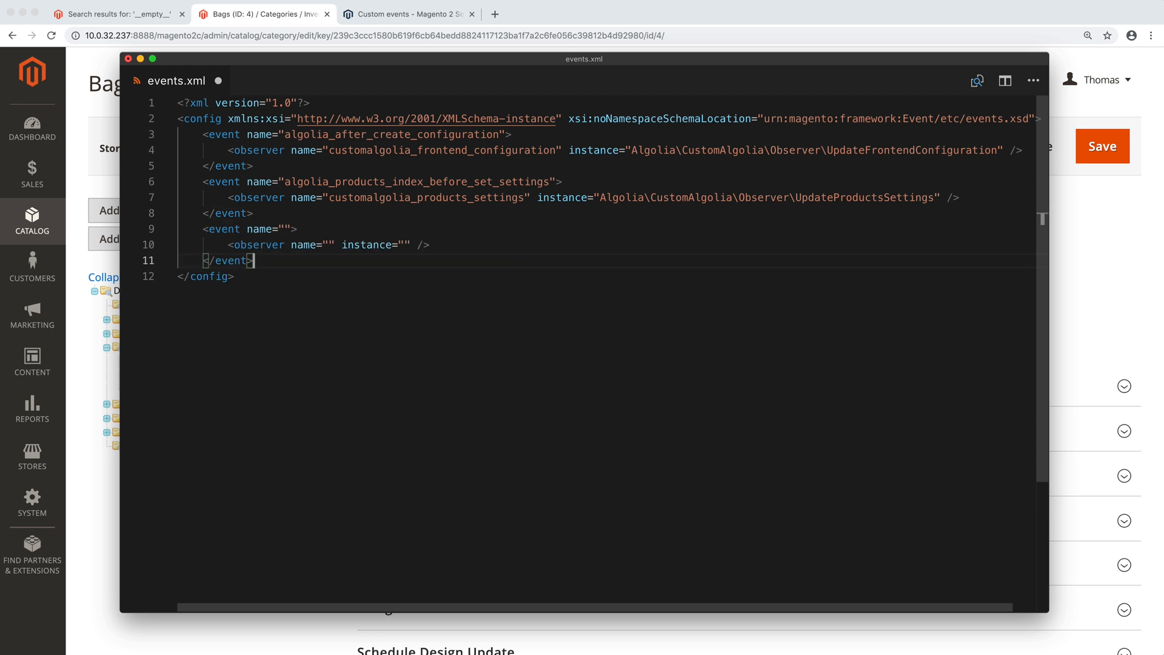
- Map algolia_after_products_collection_build to observer customalgolia_products_index_manager, instance Algolia\CustomAlgolia\Observer\ManageProductsIndexing
click(284, 229)
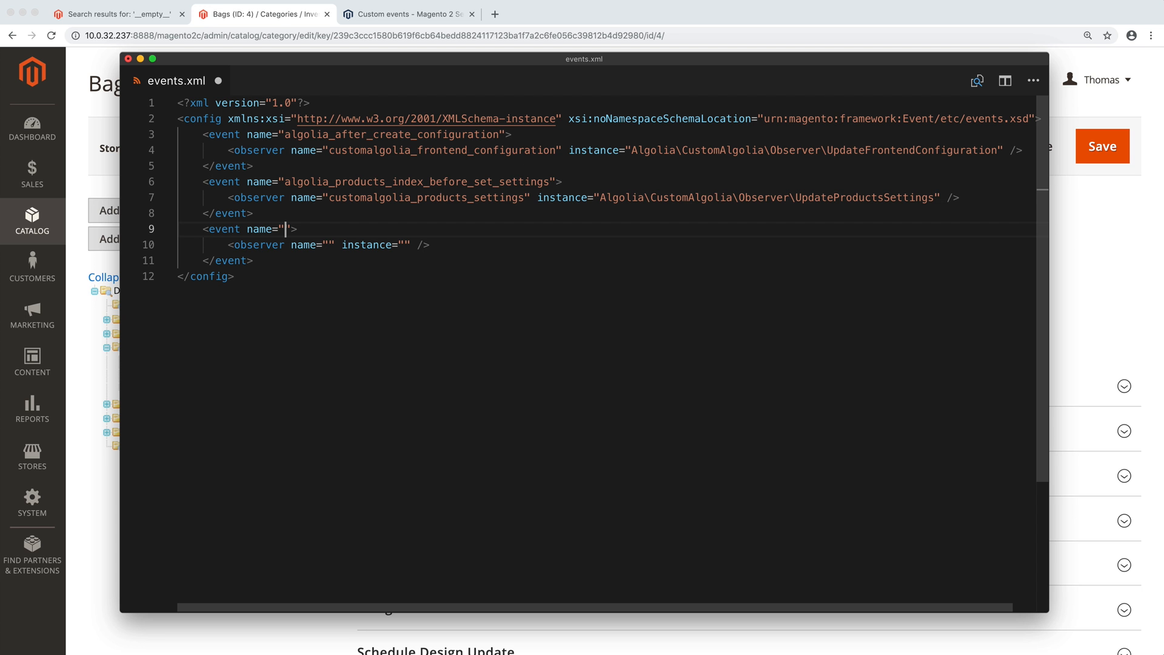
text(algolia_after_products_collection_build)
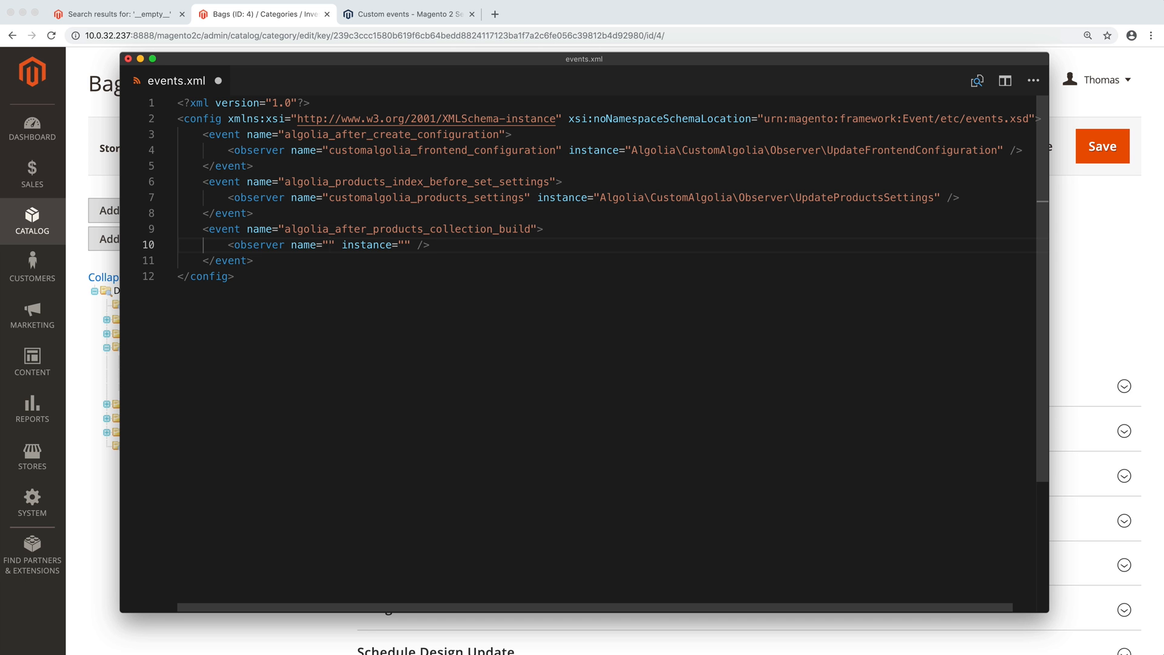
text(customalgolia_products_index_manager)
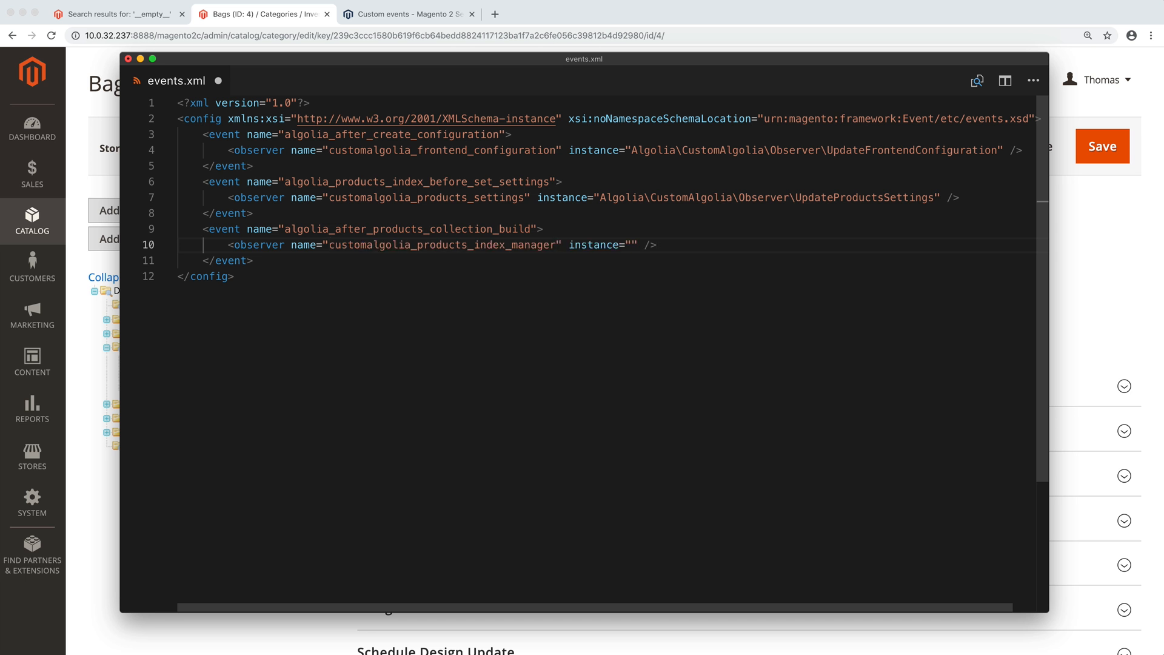
click(632, 245)
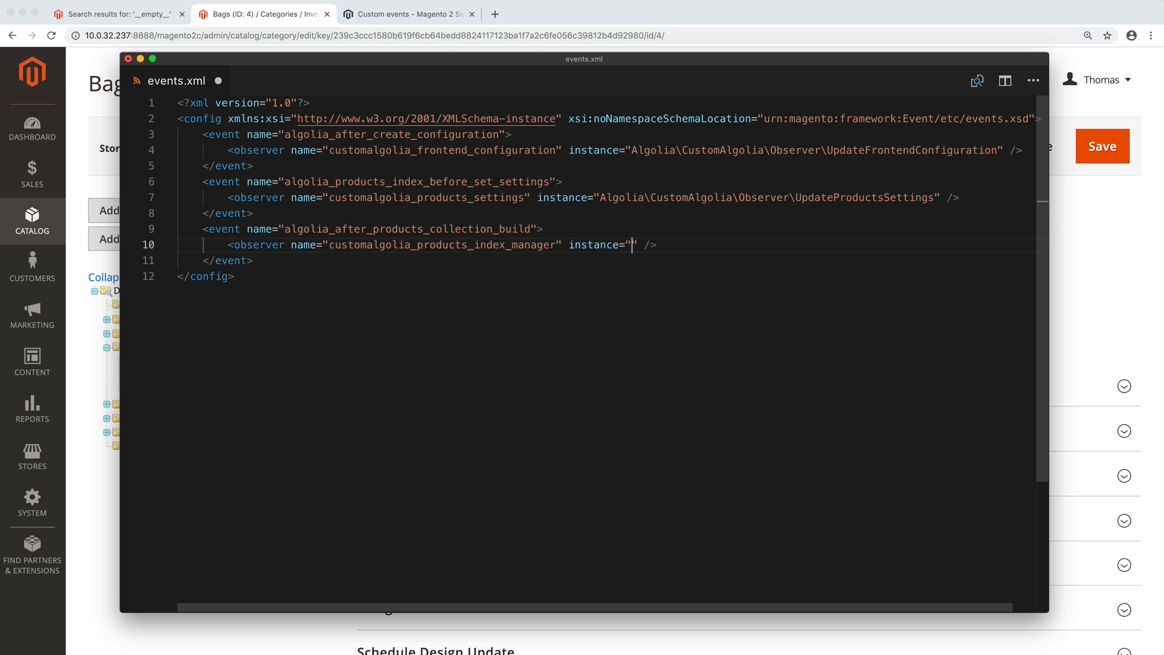
text(Algolia\CustomAlgolia\Observer\ManageProductsIndexing)
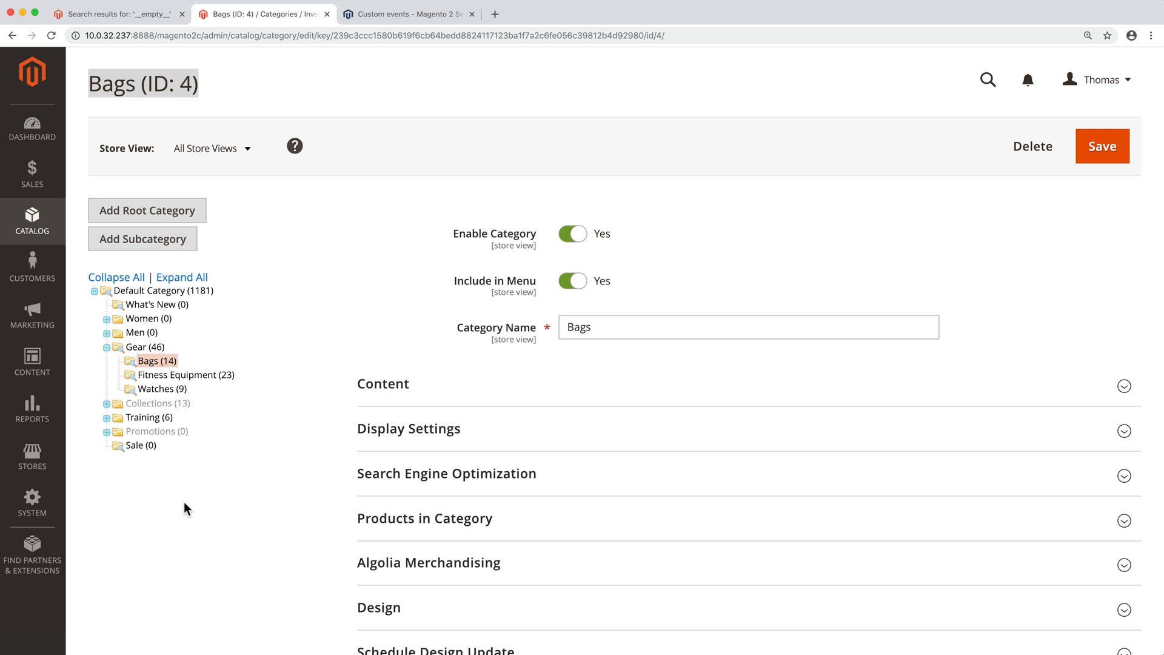
- Flush the Magento cache from System > Cache Management
click(32, 497)
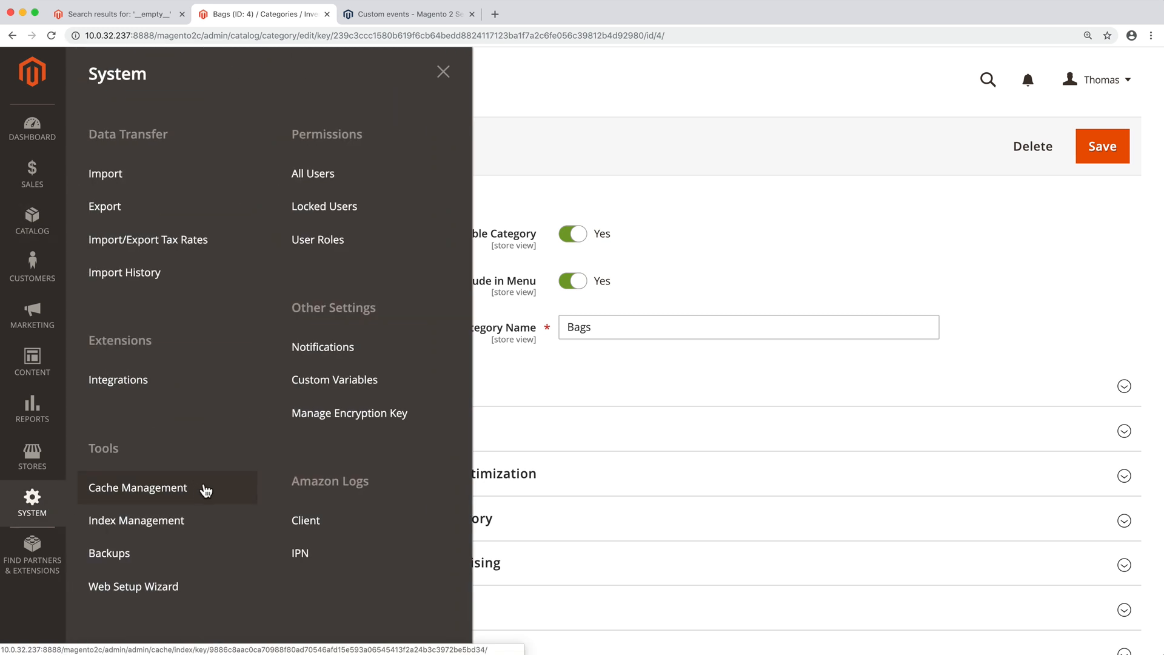
click(138, 487)
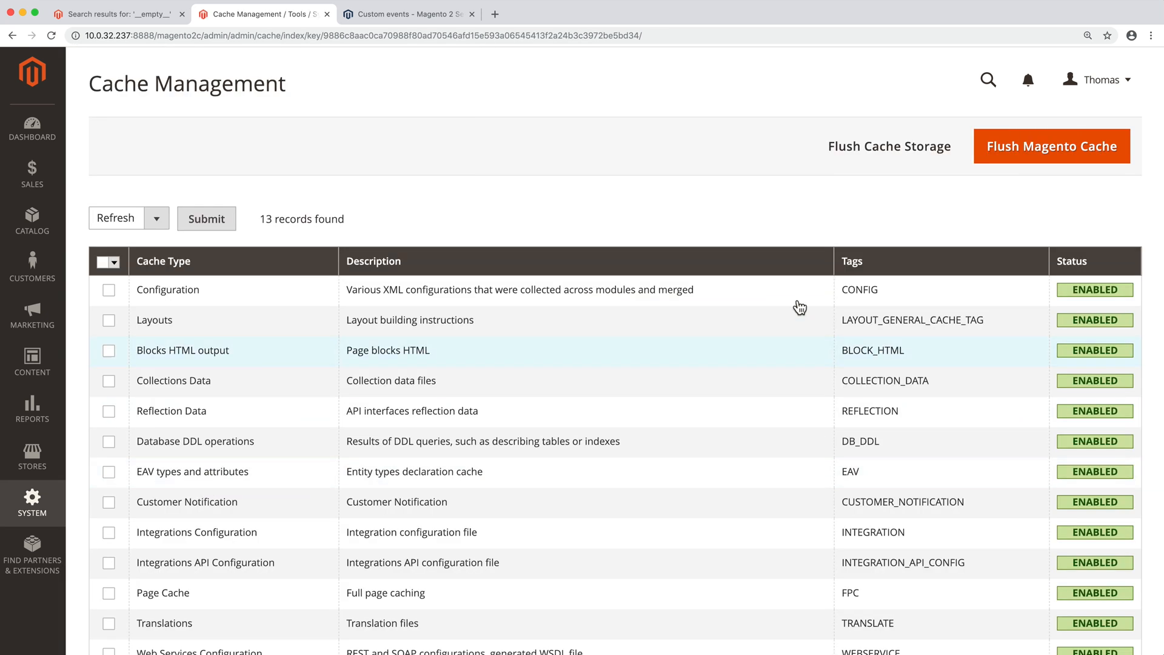
click(1051, 145)
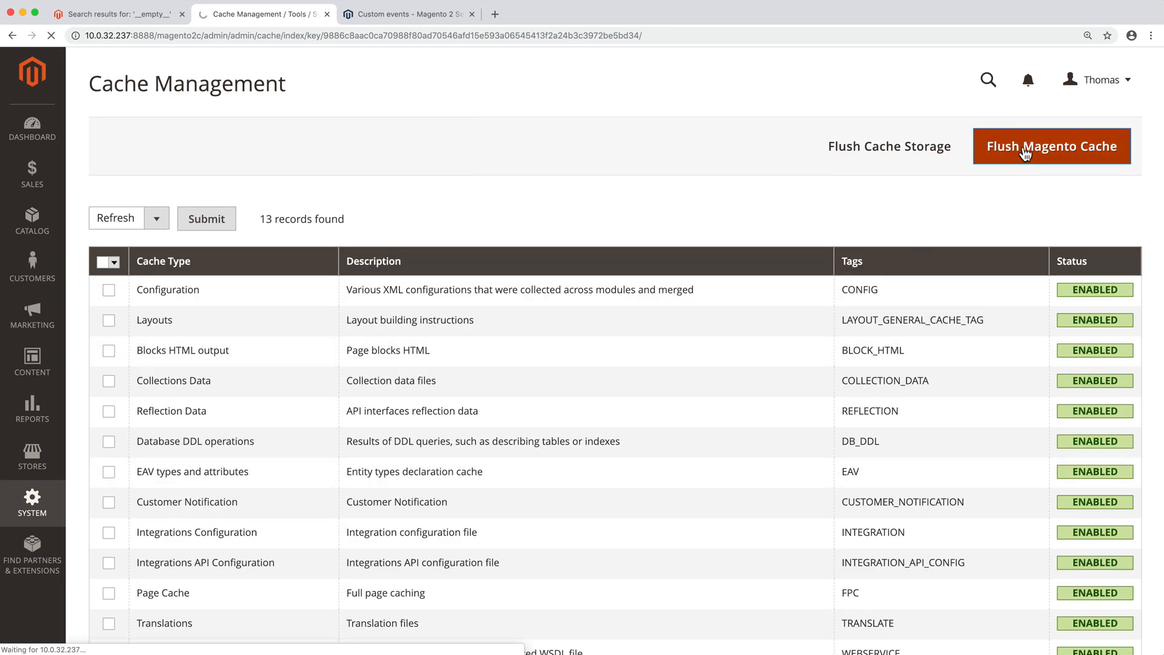
click(1050, 145)
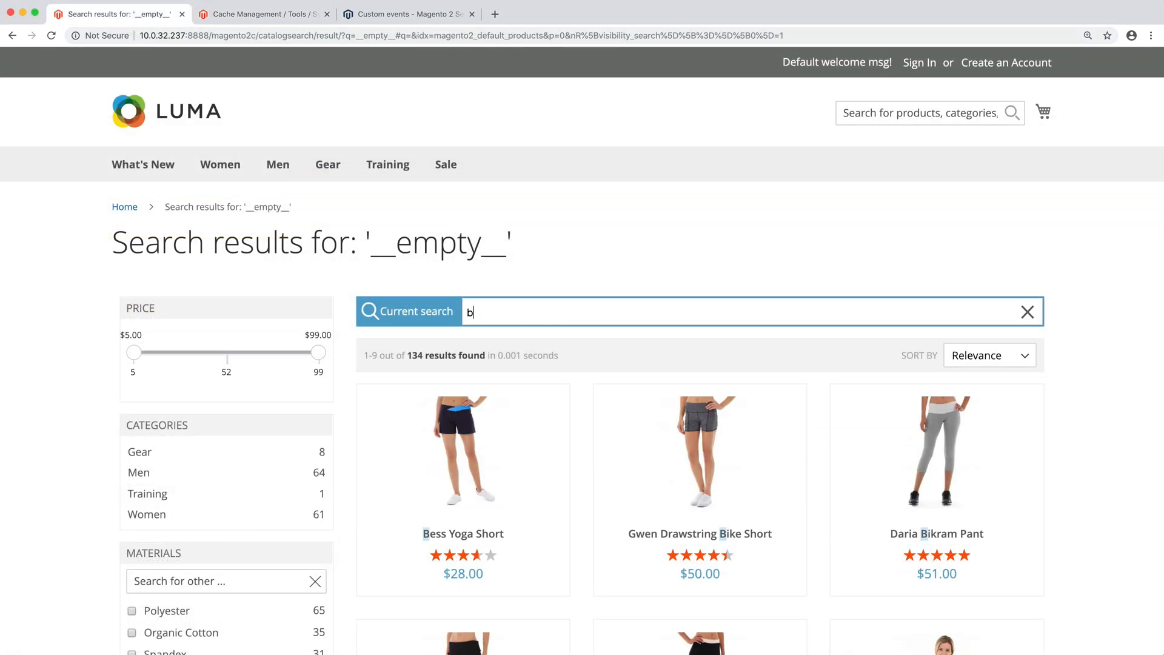
- Finish searching 'bag', confirm no products are found, and bring up the GitHub repository page
text(ag)
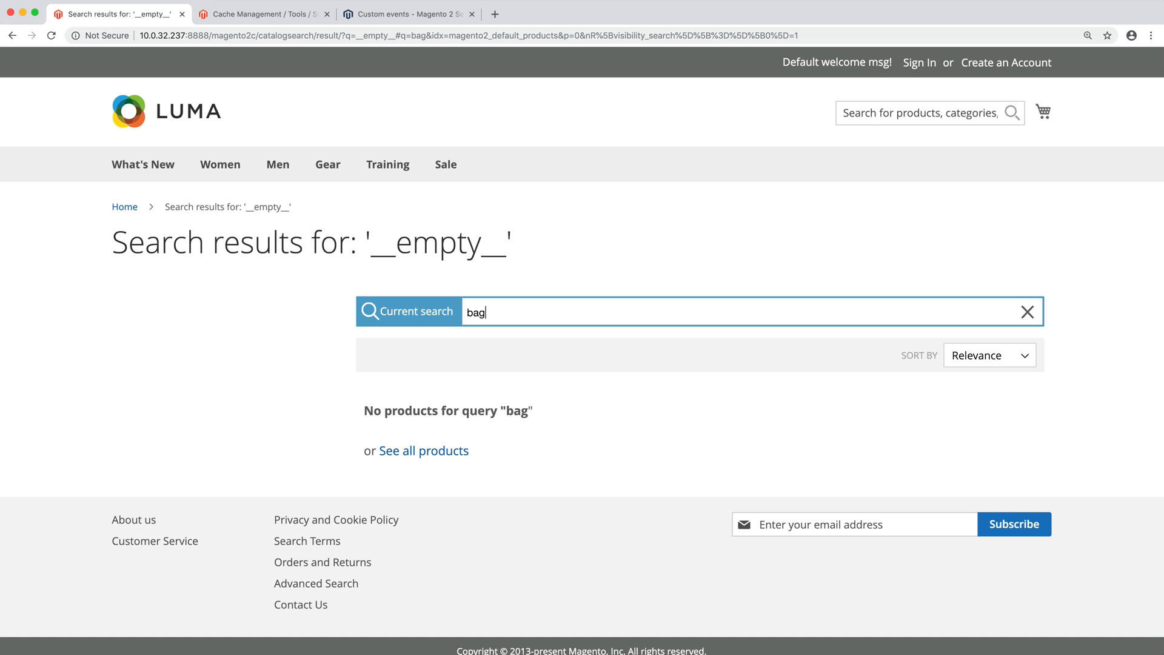
click(1026, 311)
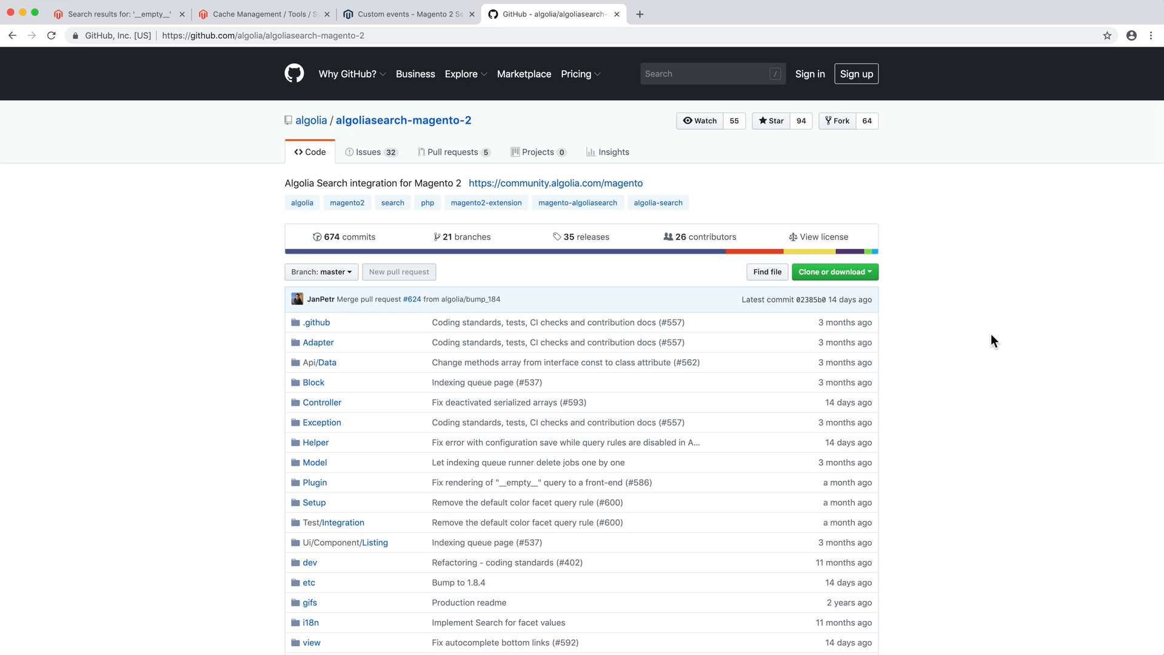
scroll(down, 3)
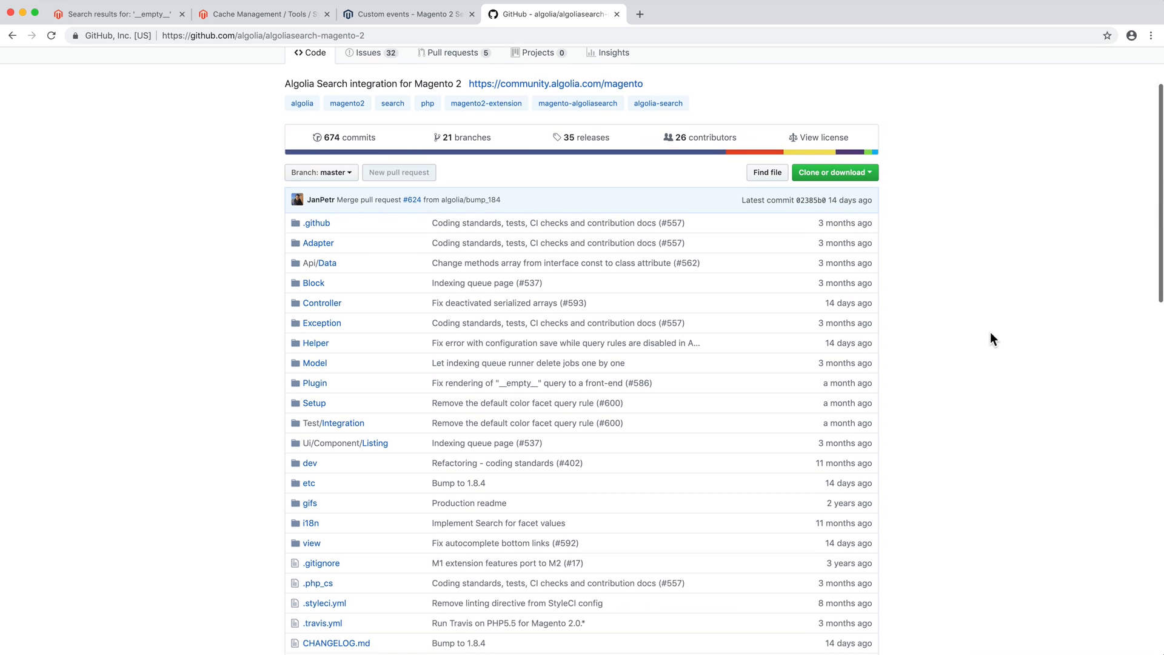
scroll(down, 3)
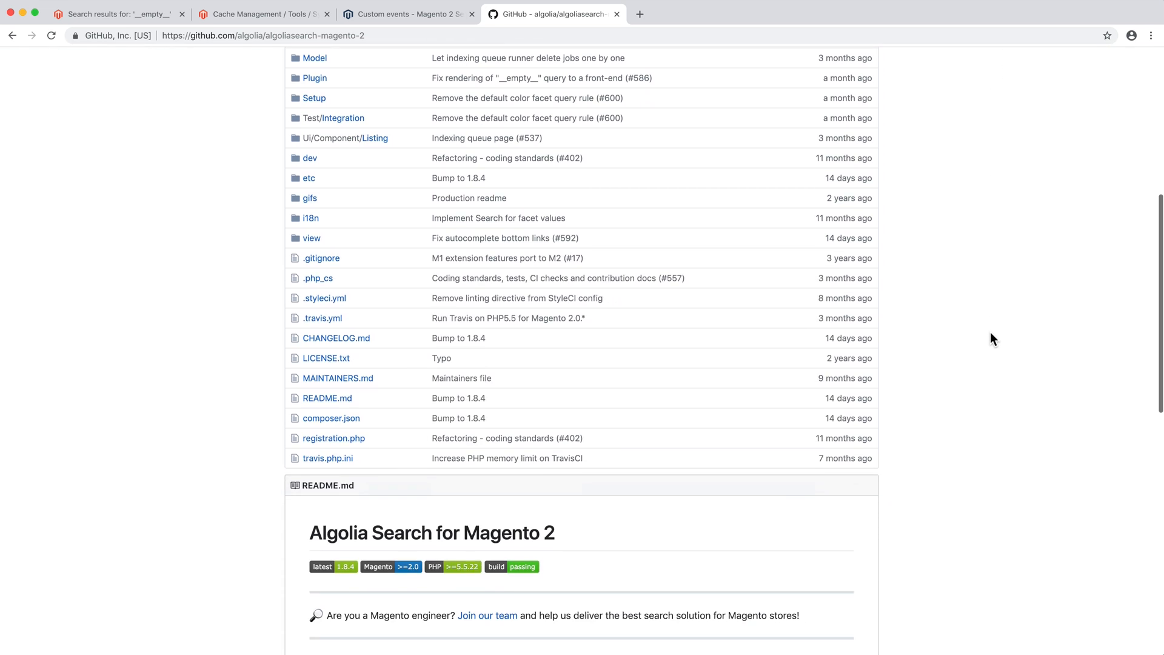
scroll(down, 3)
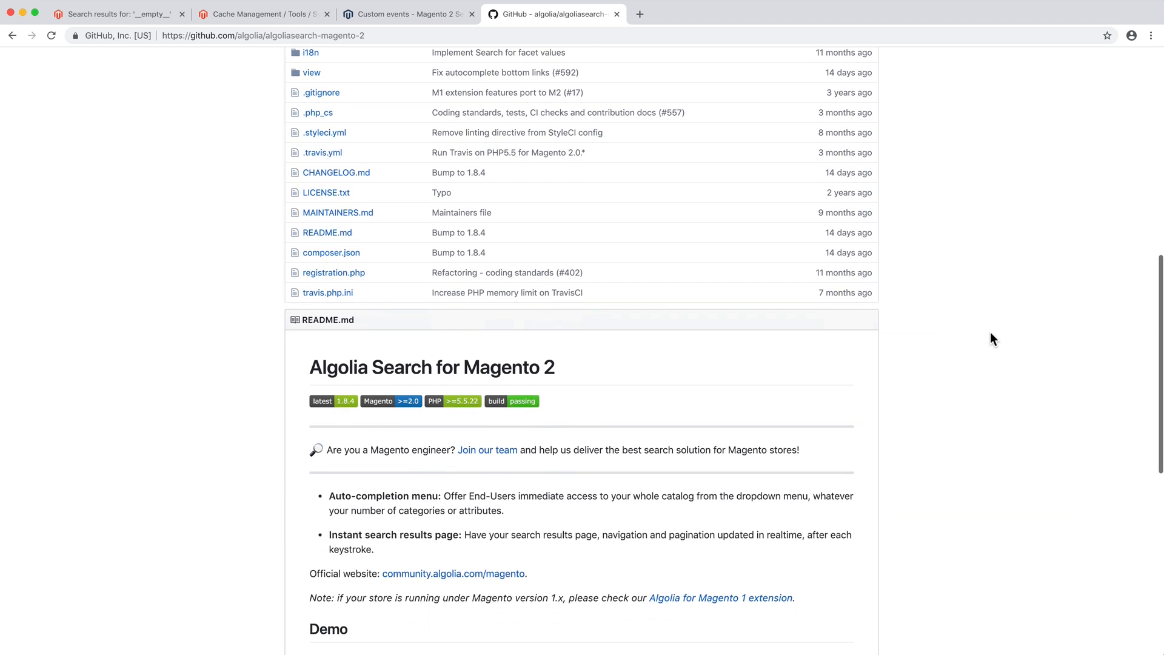
scroll(down, 3)
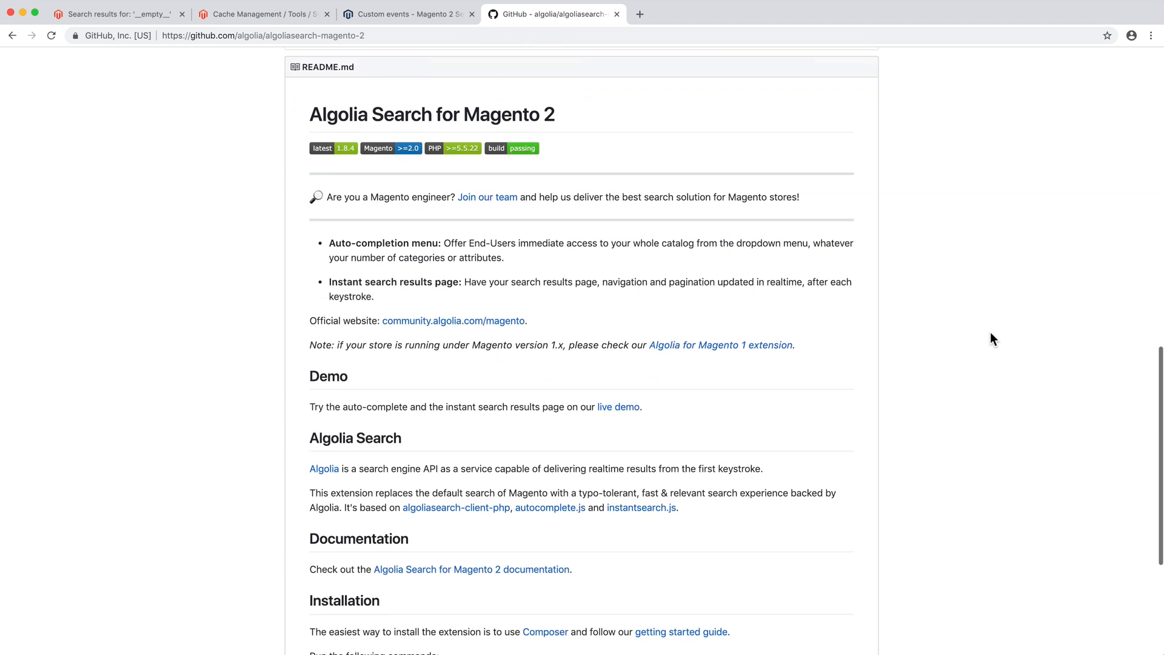